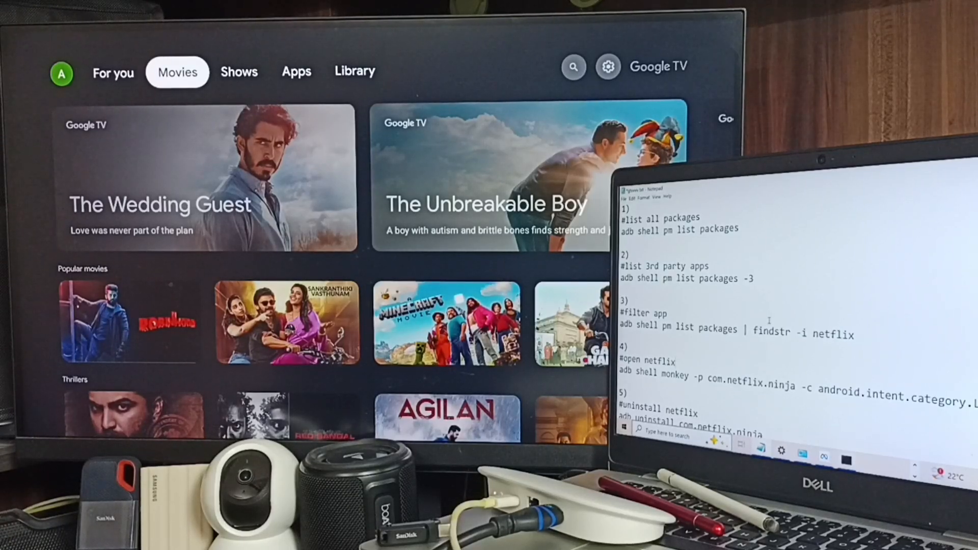
- In Settings > System > About, tap the Android TV OS build entry repeatedly to unlock Developer options
{"action": "left_click", "coordinate": [295, 71]}
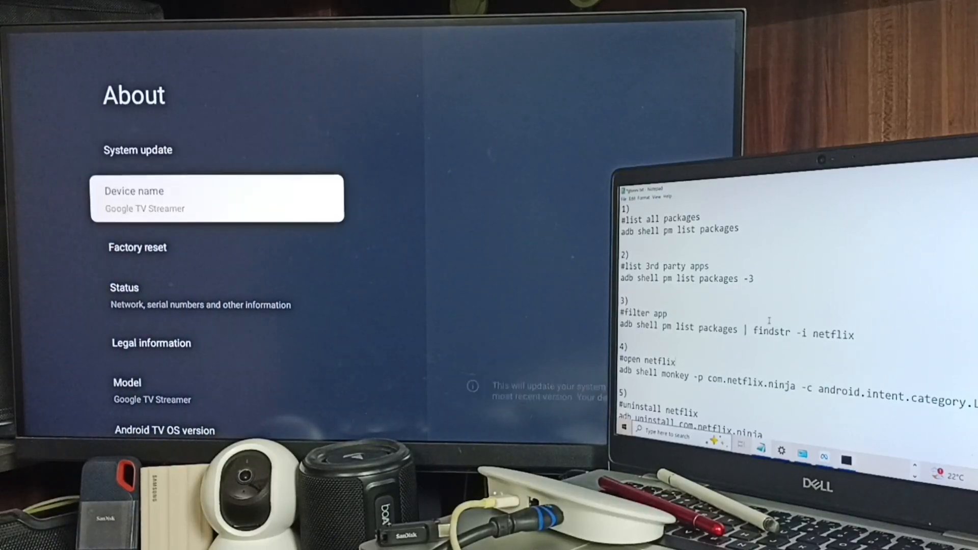
{"action": "scroll", "scroll_direction": "down", "scroll_amount": 3}
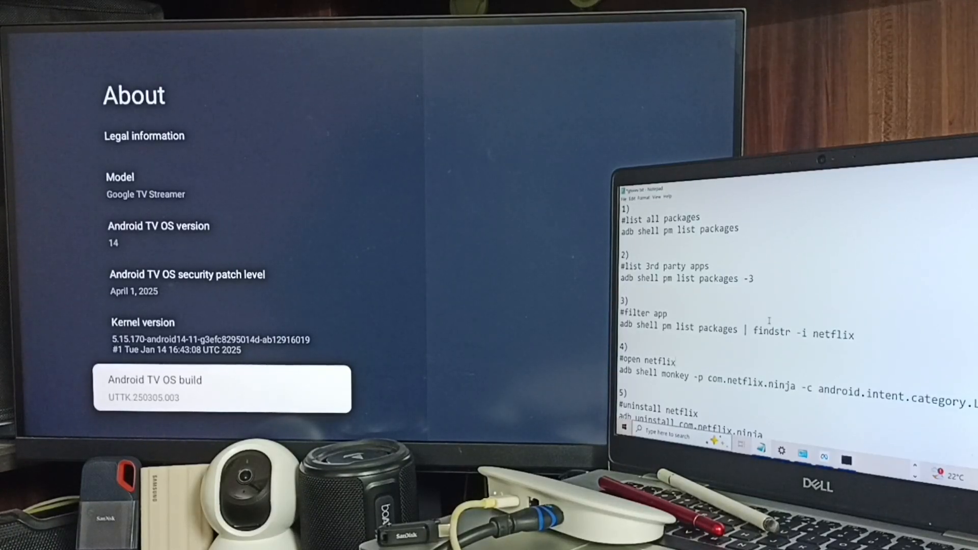
{"action": "left_click", "coordinate": [221, 388]}
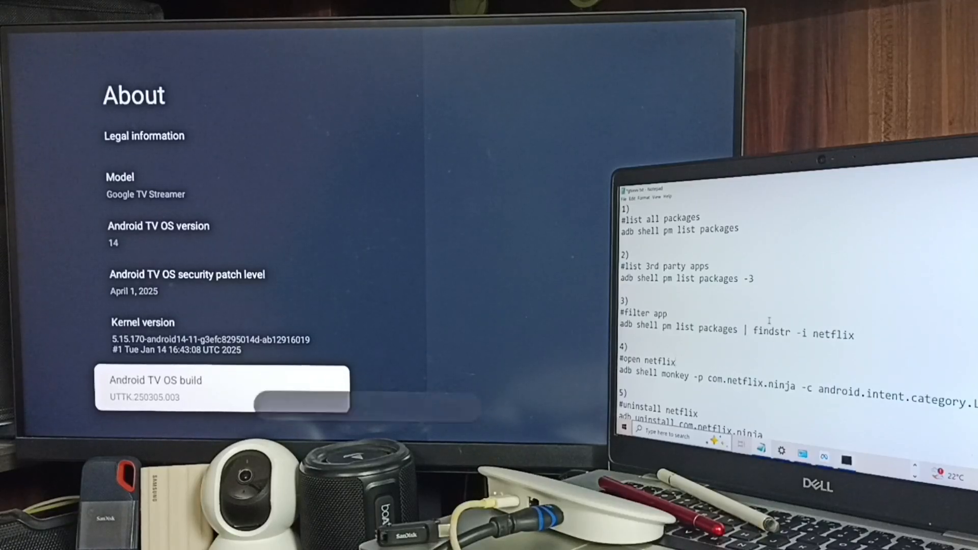
{"action": "left_click", "coordinate": [221, 391]}
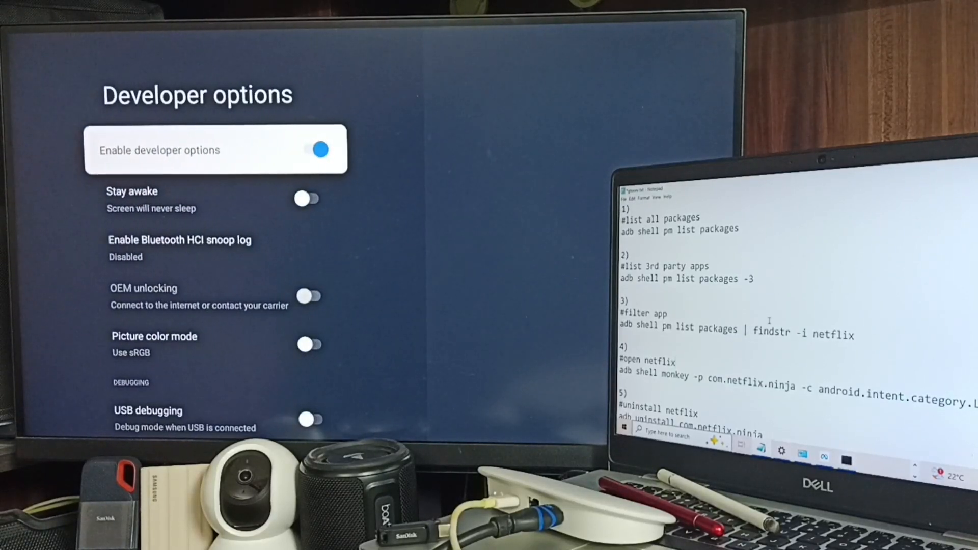
- In Developer options locate Wireless debugging and set it to Enabled
{"action": "left_click", "coordinate": [180, 247]}
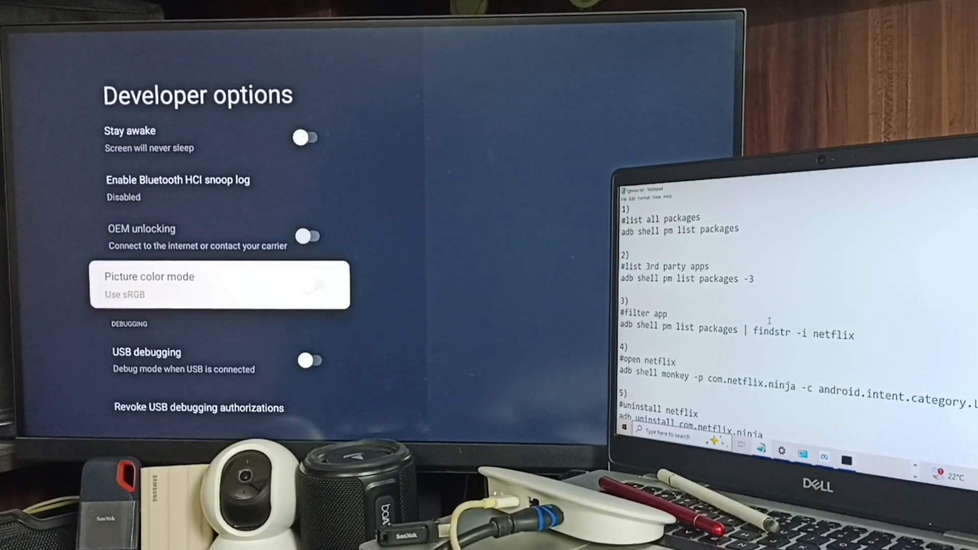
{"action": "scroll", "scroll_direction": "down", "scroll_amount": 3}
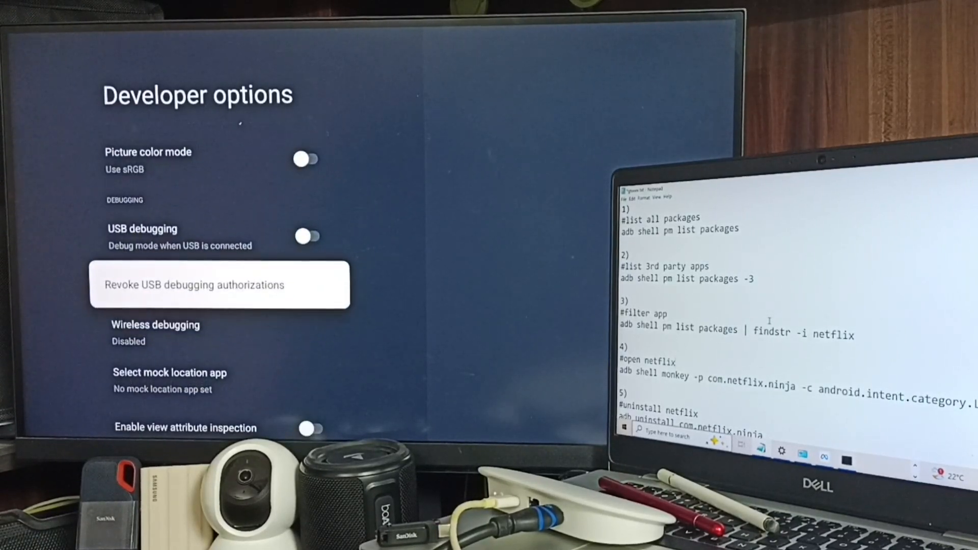
{"action": "left_click", "coordinate": [155, 324]}
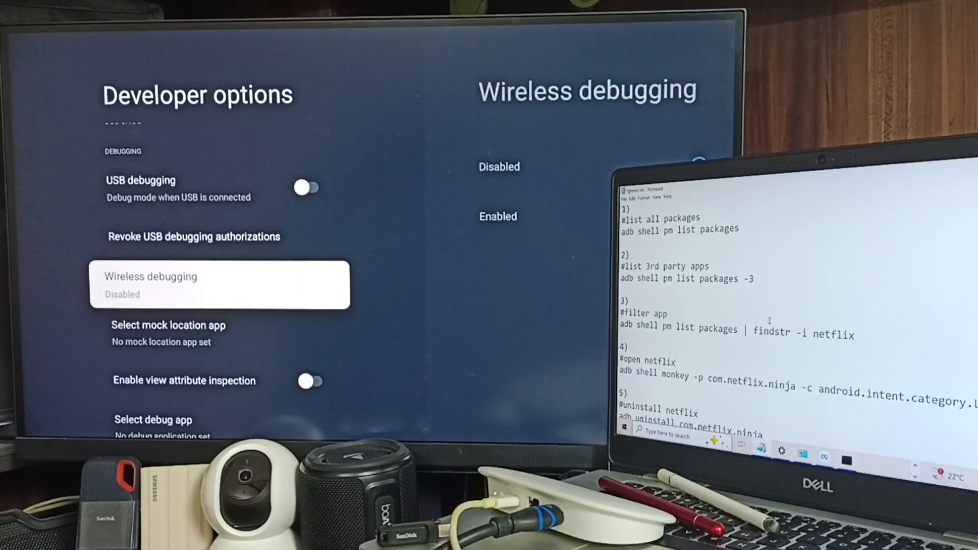
{"action": "left_click", "coordinate": [218, 284]}
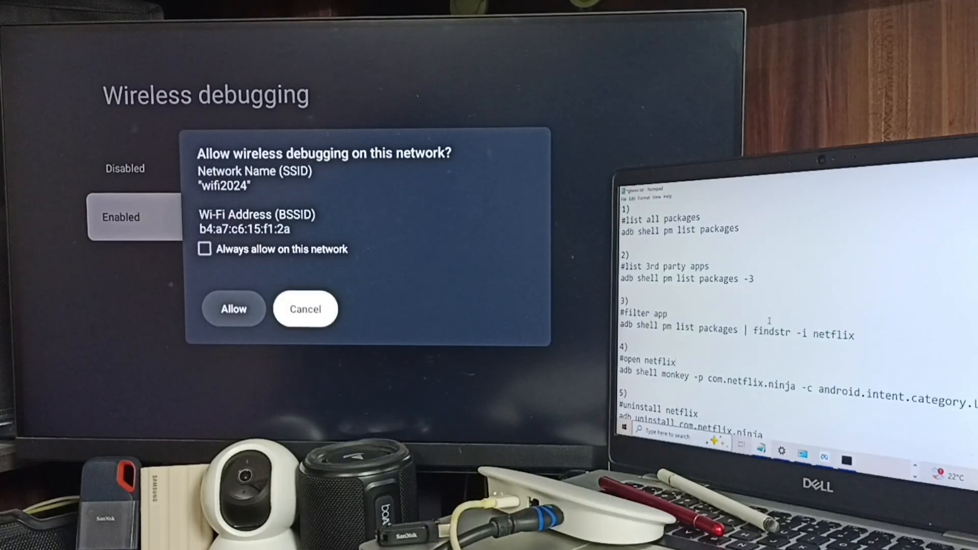
- Allow wireless debugging on wifi2024 and show the pairing code with IP address and port
{"action": "left_click", "coordinate": [232, 308]}
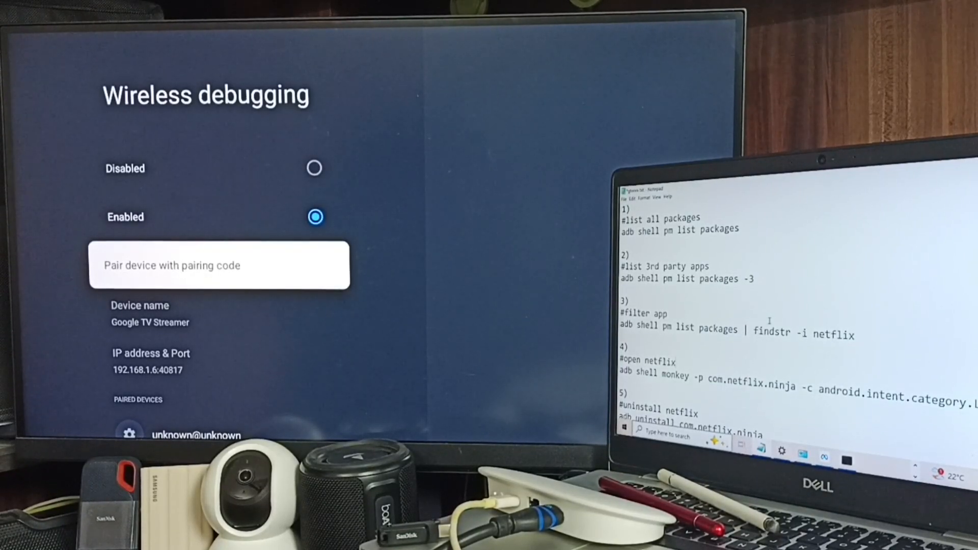
{"action": "left_click", "coordinate": [218, 265]}
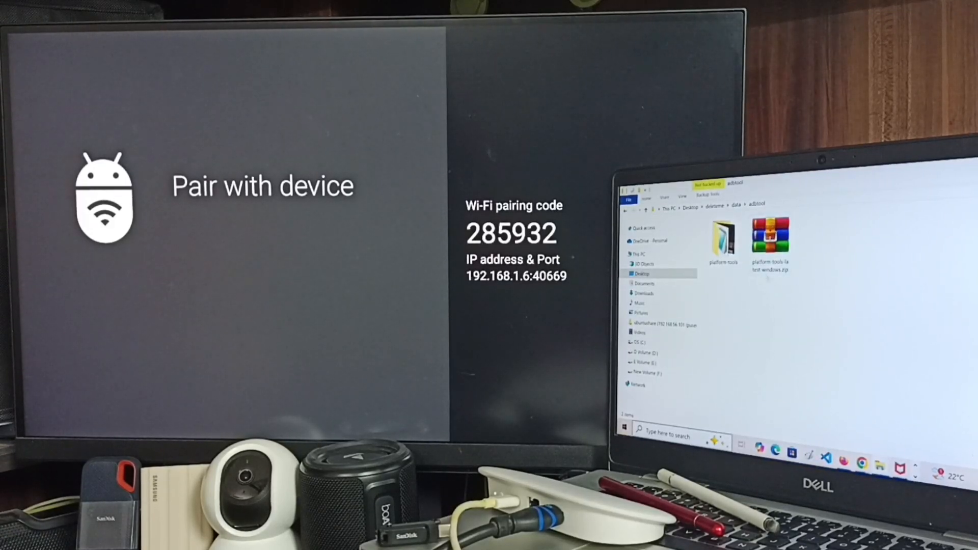
{"action": "mouse_move", "coordinate": [771, 241]}
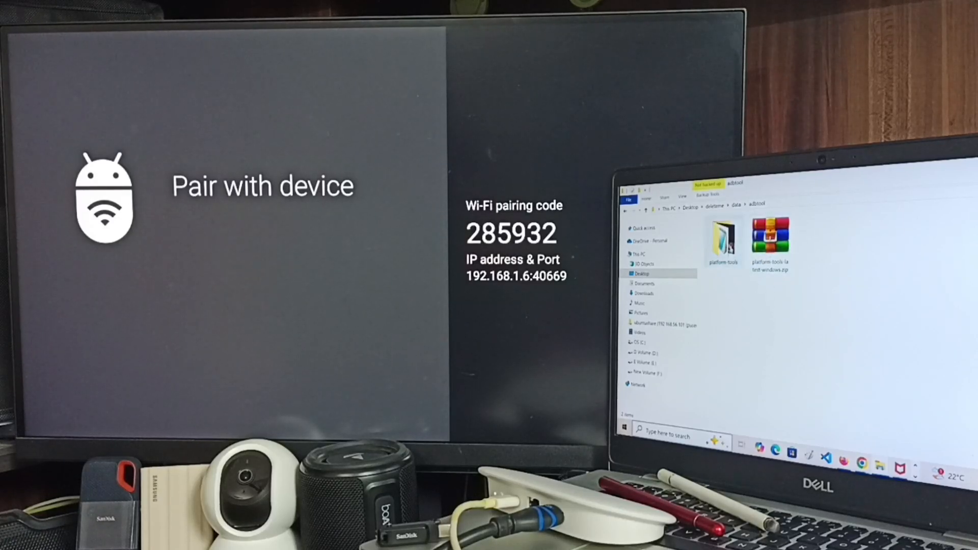
- Enter the platform-tools folder inside the adbtool directory
{"action": "double_click", "coordinate": [723, 240]}
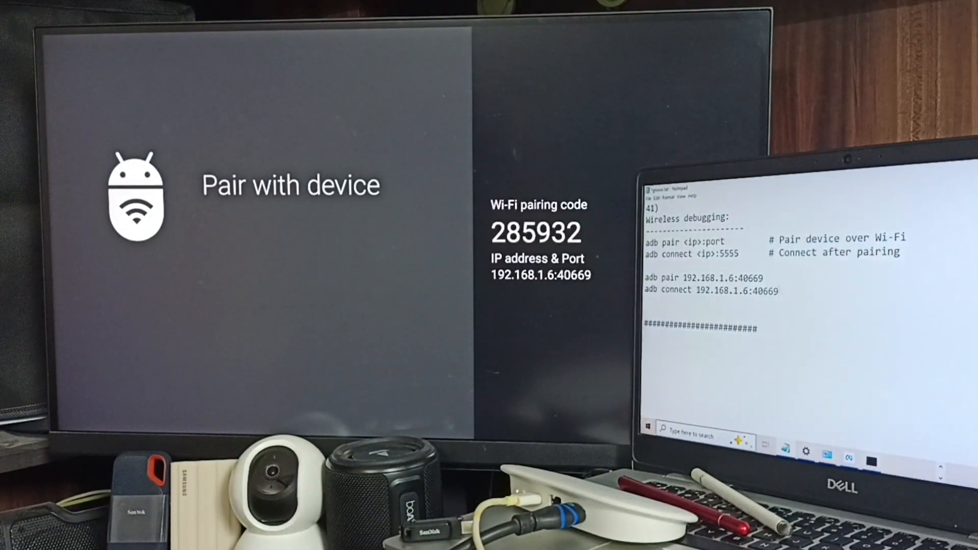
- Copy the line 'adb pair 192.168.1.6:40669' from the notes
{"action": "left_click_drag", "start_coordinate": [646, 278], "coordinate": [778, 291]}
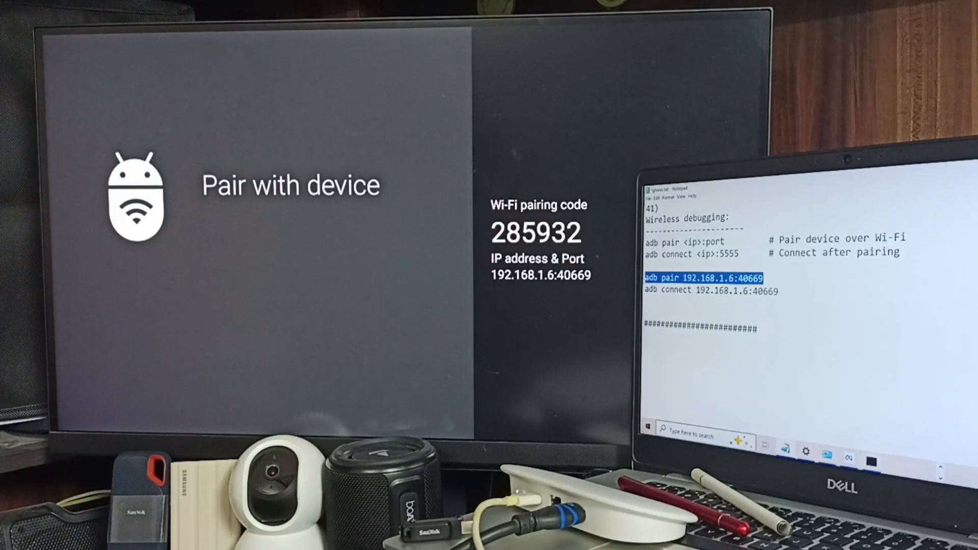
{"action": "right_click", "coordinate": [705, 277]}
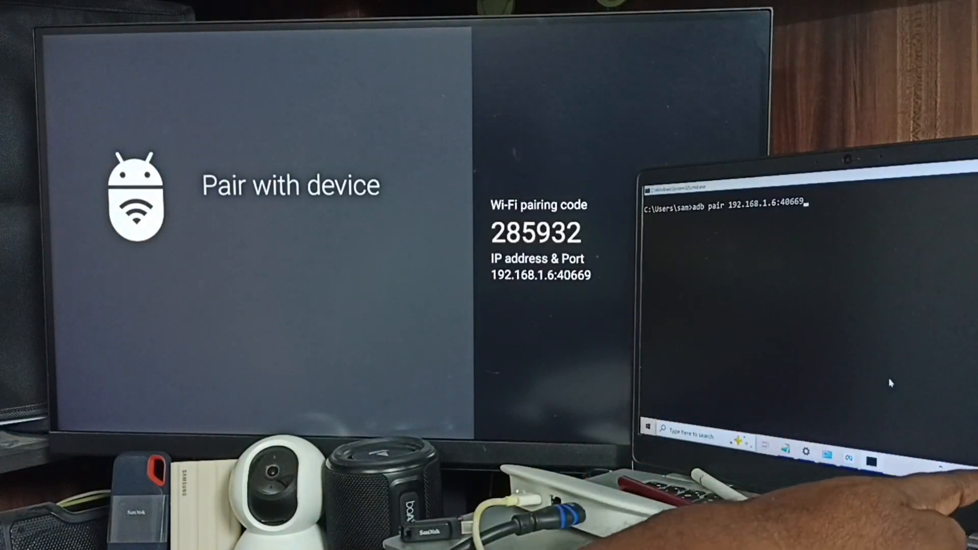
- Run adb pair with code 285932, then adb connect 192.168.1.6:40669, and copy the list packages command
{"action": "key", "text": "enter"}
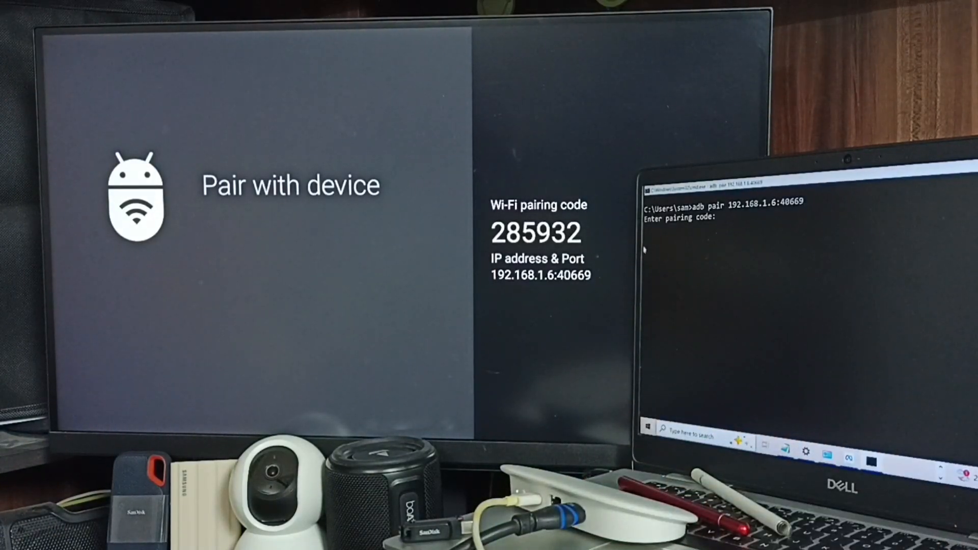
{"action": "type", "text": "285932"}
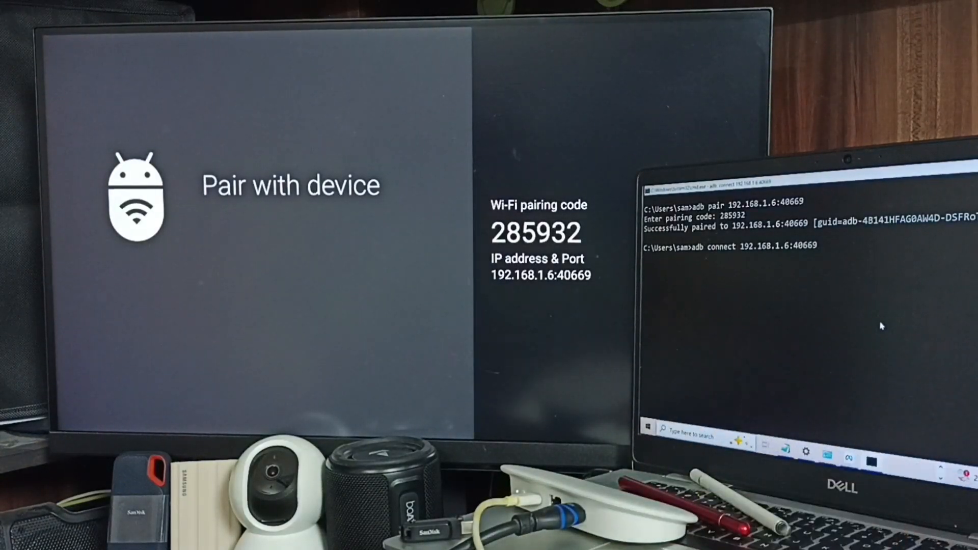
{"action": "key", "text": "enter"}
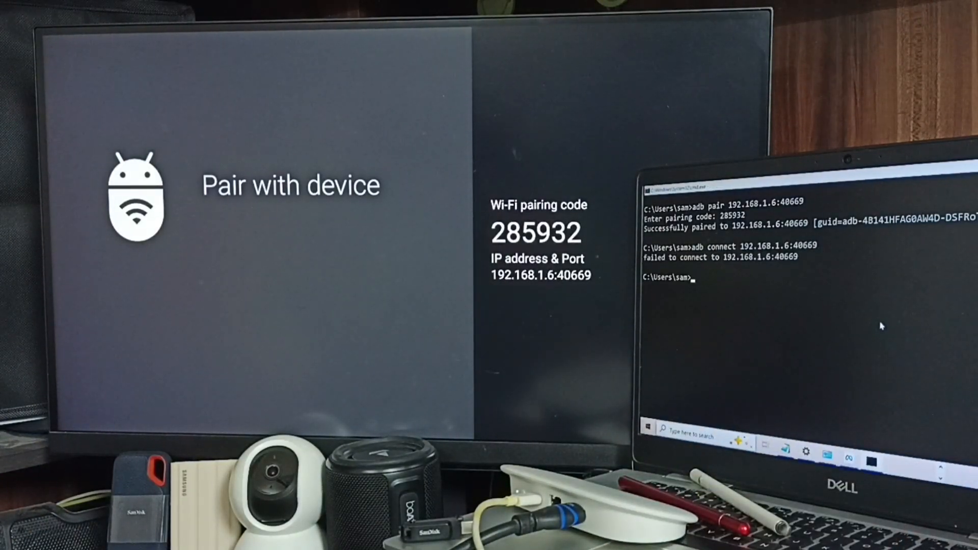
{"action": "type", "text": "adb connect 192.168.1.6:40669"}
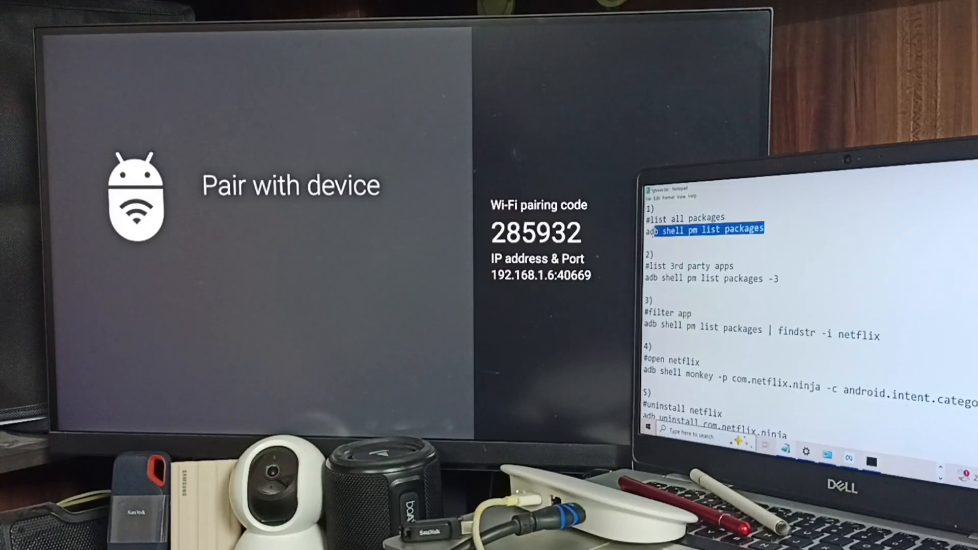
{"action": "right_click", "coordinate": [705, 229]}
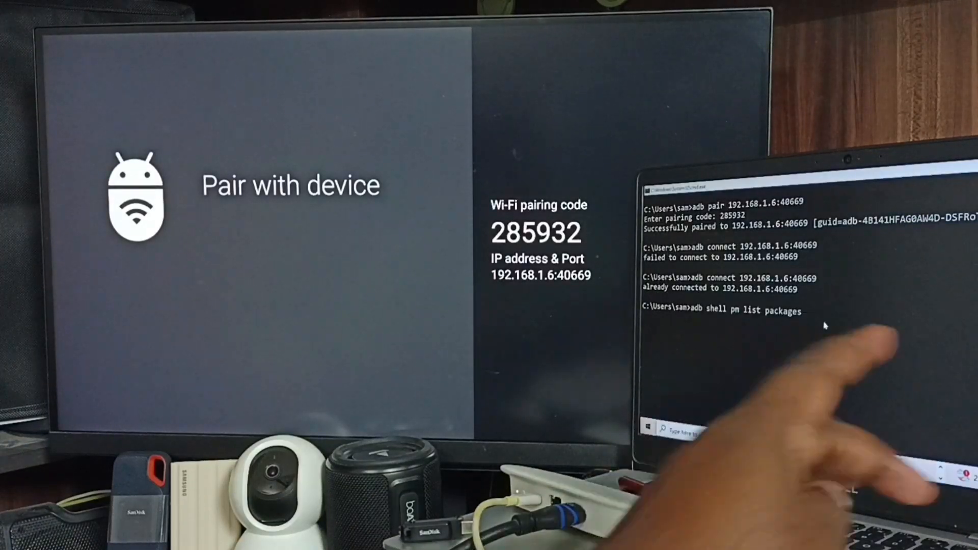
- Run adb shell pm list packages and adb devices -l, then copy the screencap command from the notes
{"action": "key", "text": "Enter"}
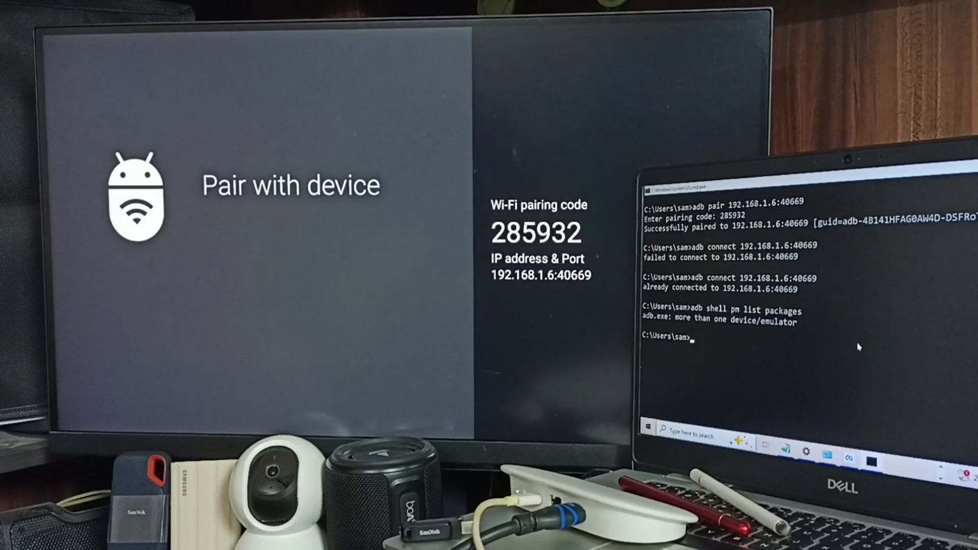
{"action": "type", "text": "adb devices -l"}
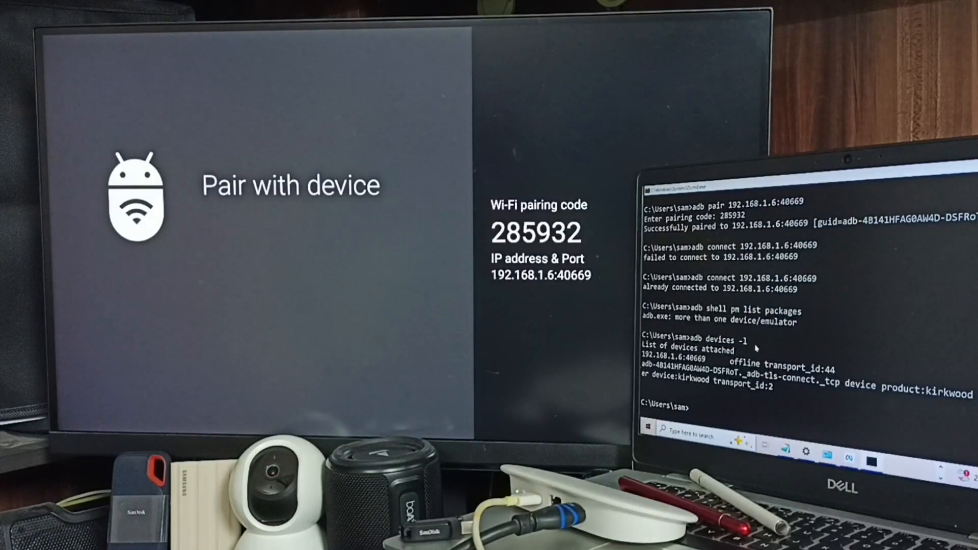
{"action": "type", "text": "adb devices -l"}
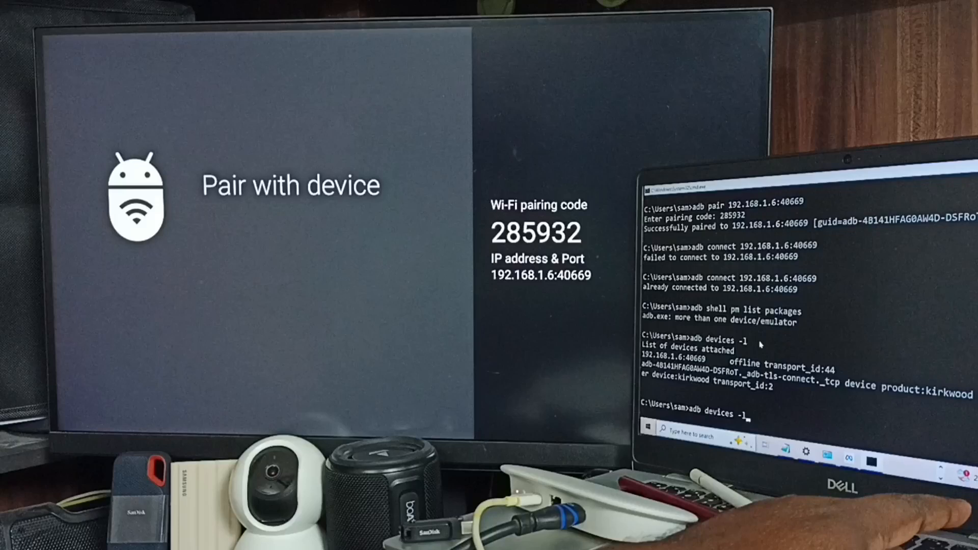
{"action": "type", "text": "adb shell pm list packages"}
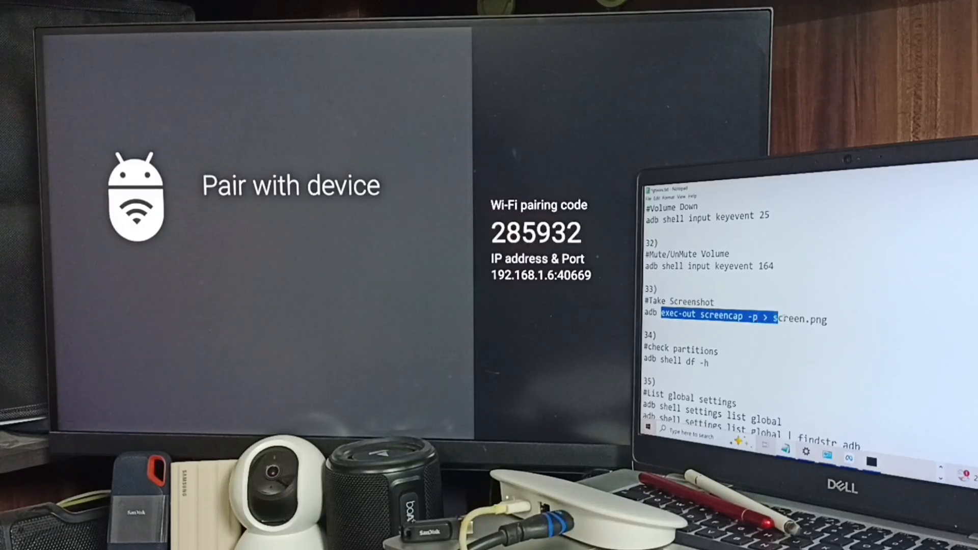
{"action": "right_click", "coordinate": [735, 316]}
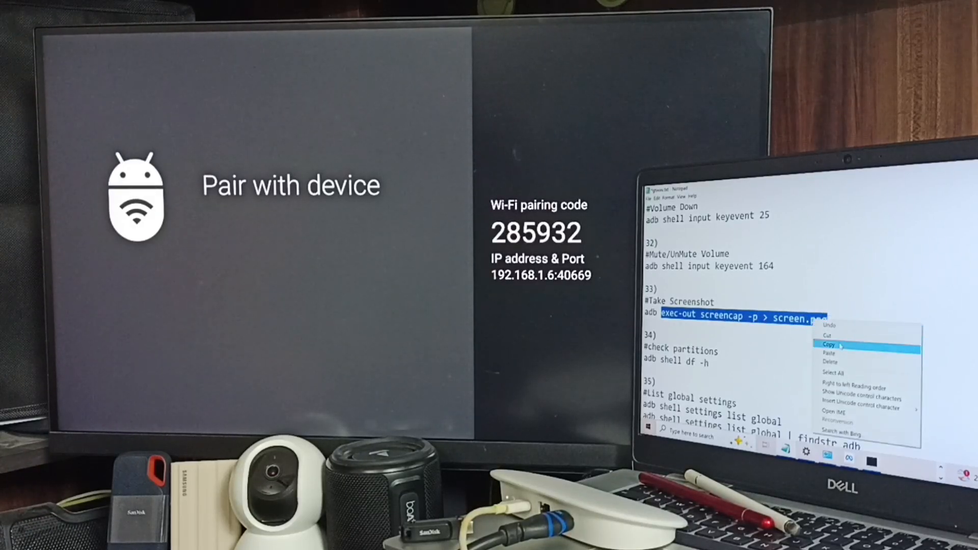